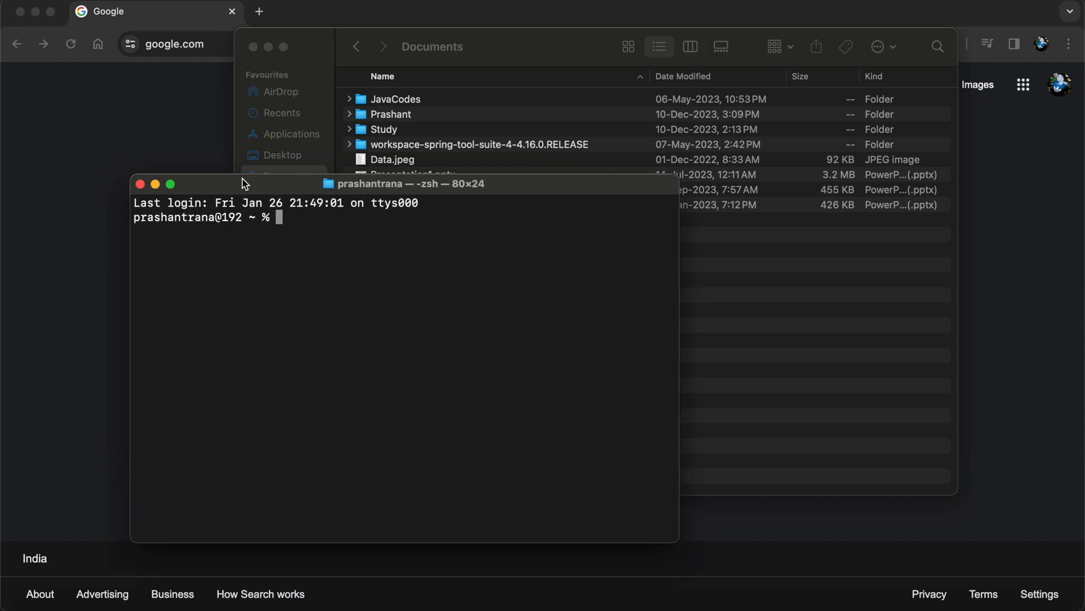
# - Run scalac --version, which reports Scala compiler version 3.3.1
pyautogui.write('scalac --v')
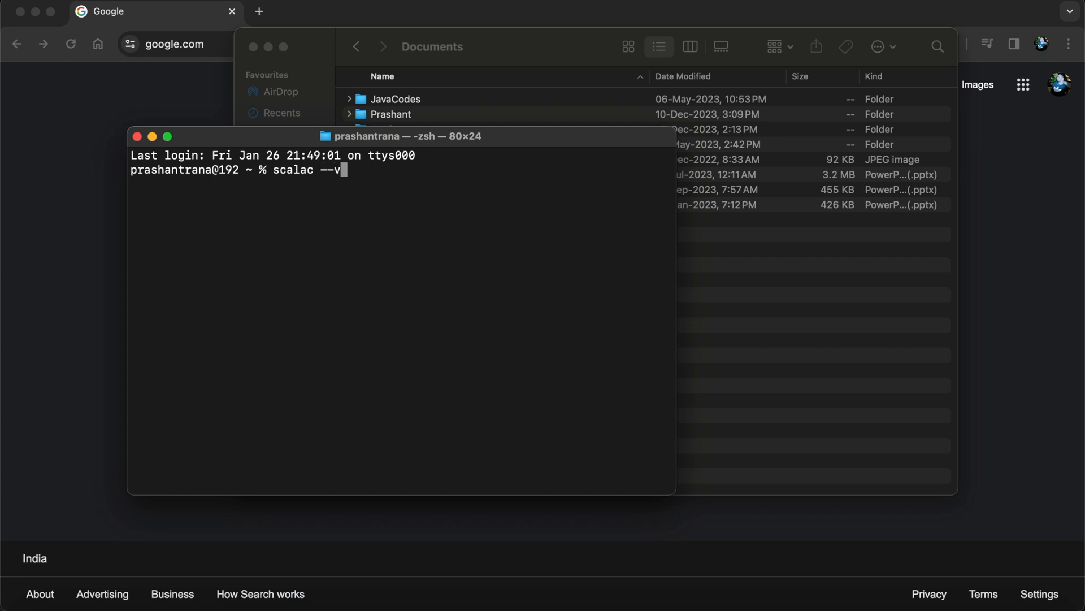
pyautogui.write('ersion')
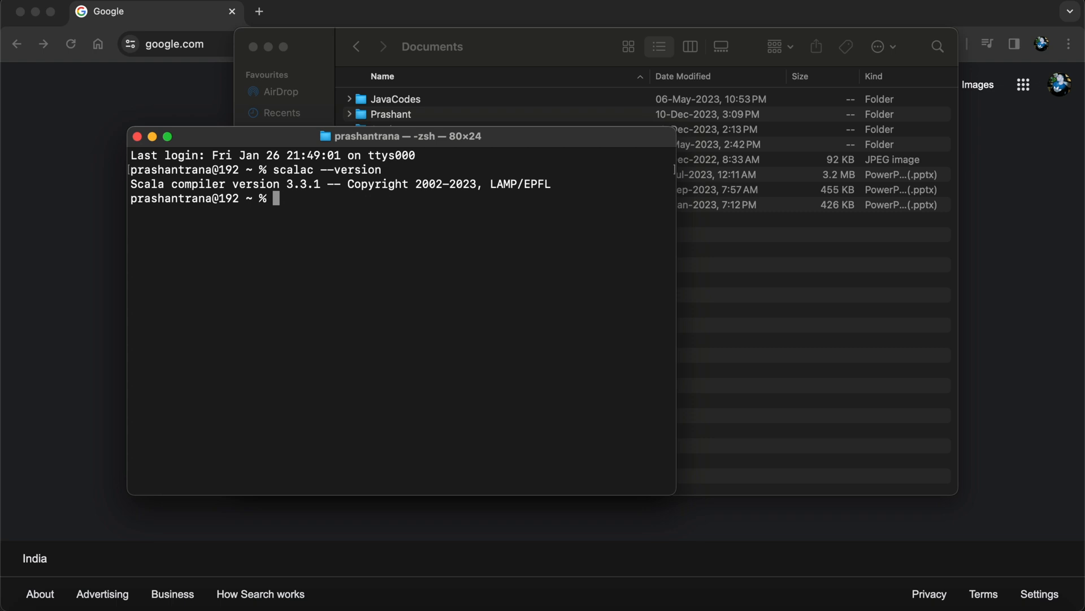
# - Open .zprofile in nano to show its Python and Coursier PATH entries
pyautogui.write('nano')
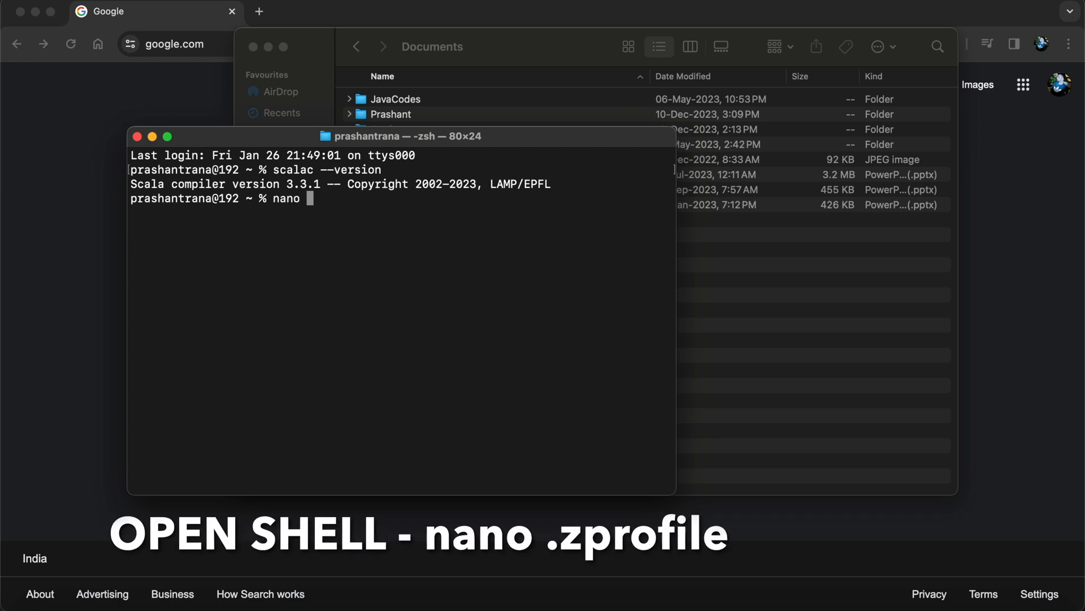
pyautogui.write('.zprofi')
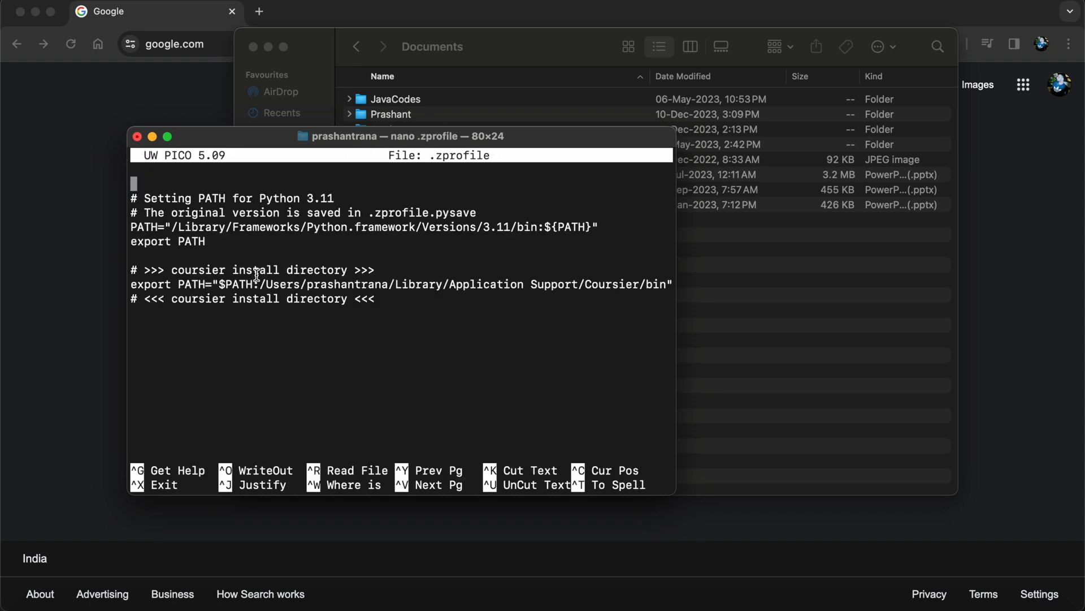
pyautogui.moveTo(350, 283)
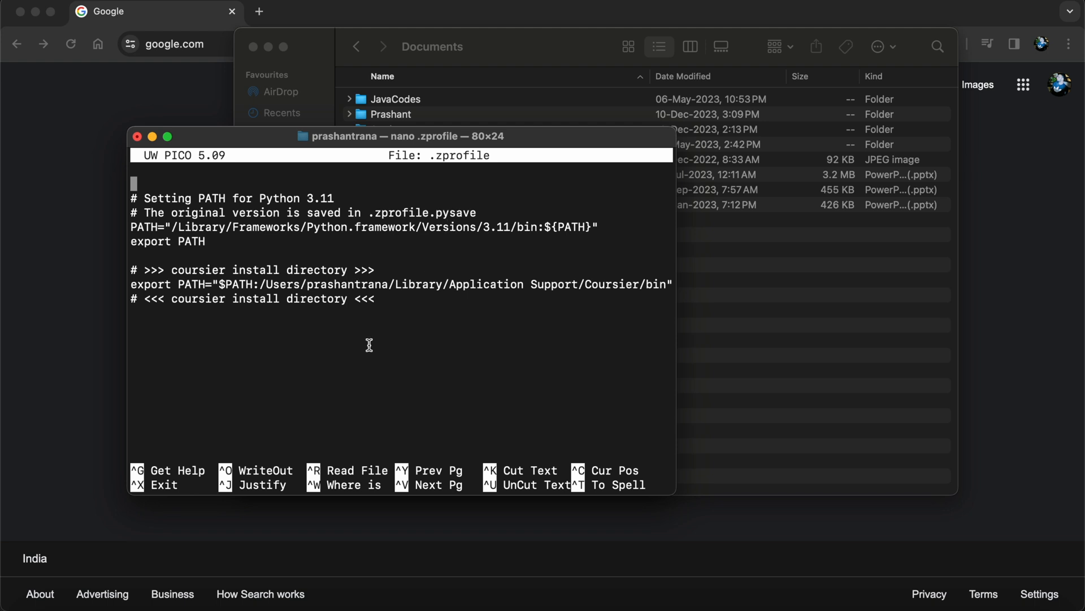
pyautogui.moveTo(368, 315)
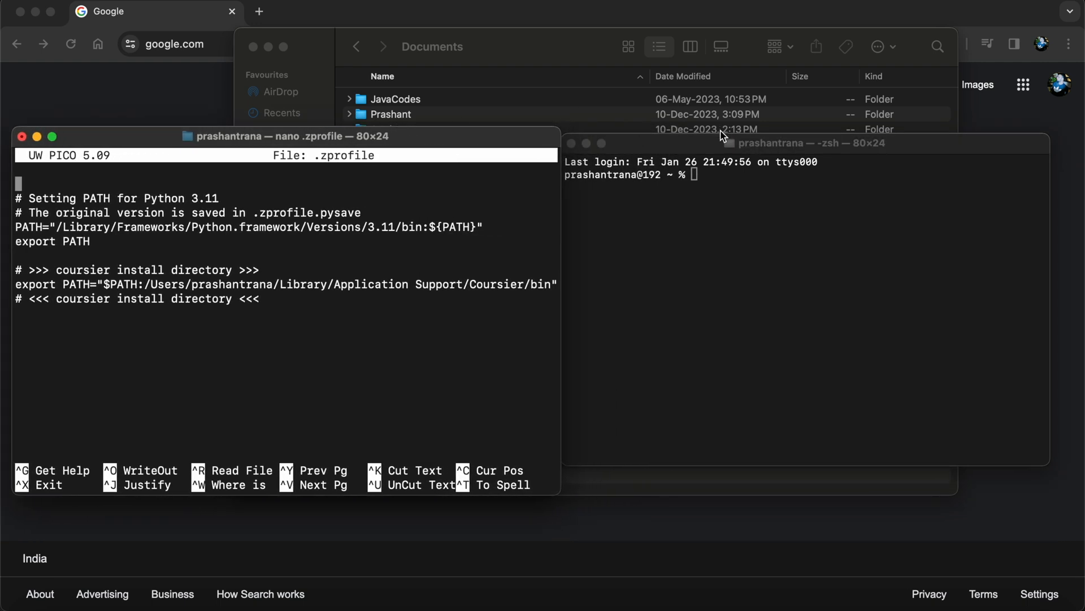
# - In the new shell window, try changing into /Users/prashantrana/Library
pyautogui.click(796, 143)
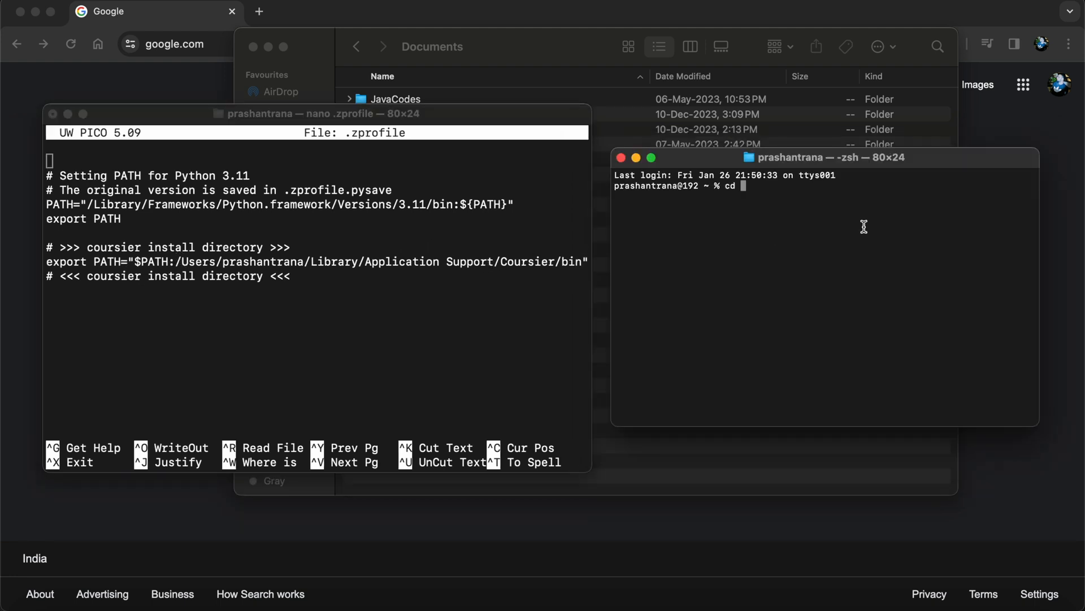
pyautogui.write('Users')
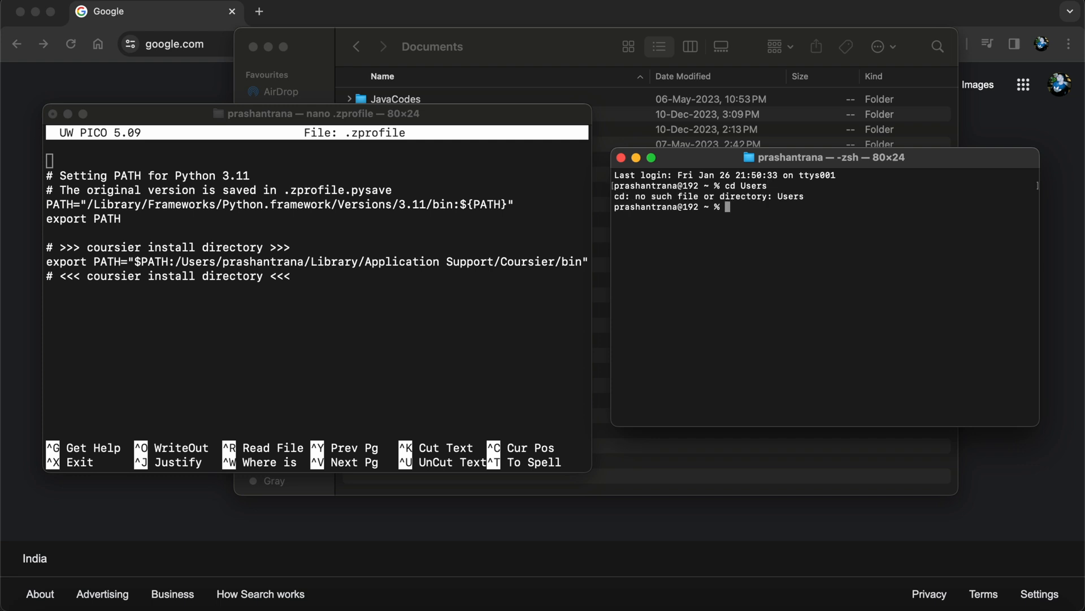
pyautogui.write('cd /users')
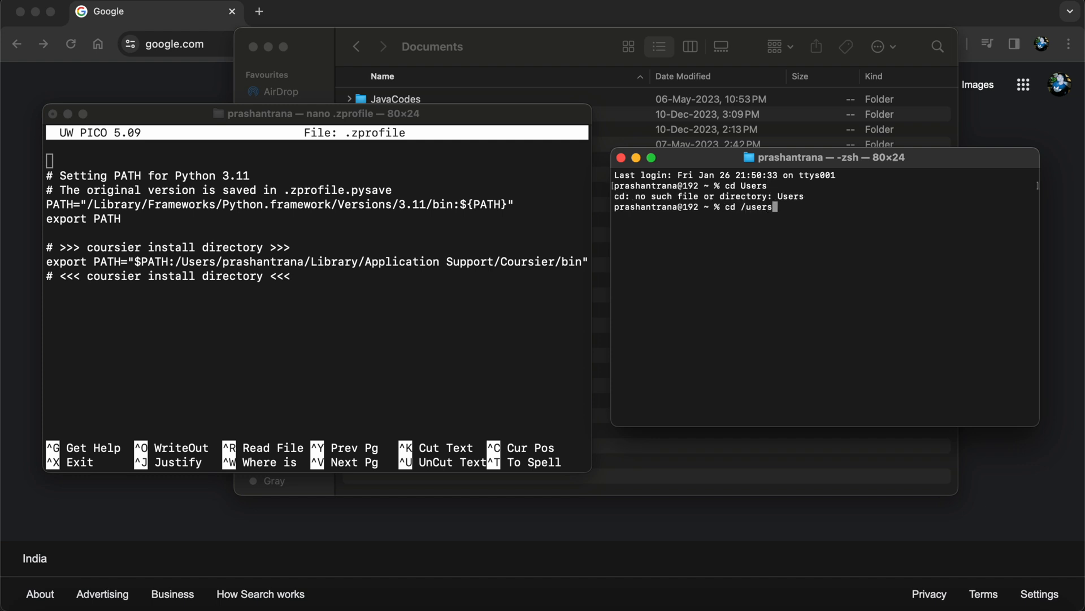
pyautogui.write('Users')
pyautogui.write('cd')
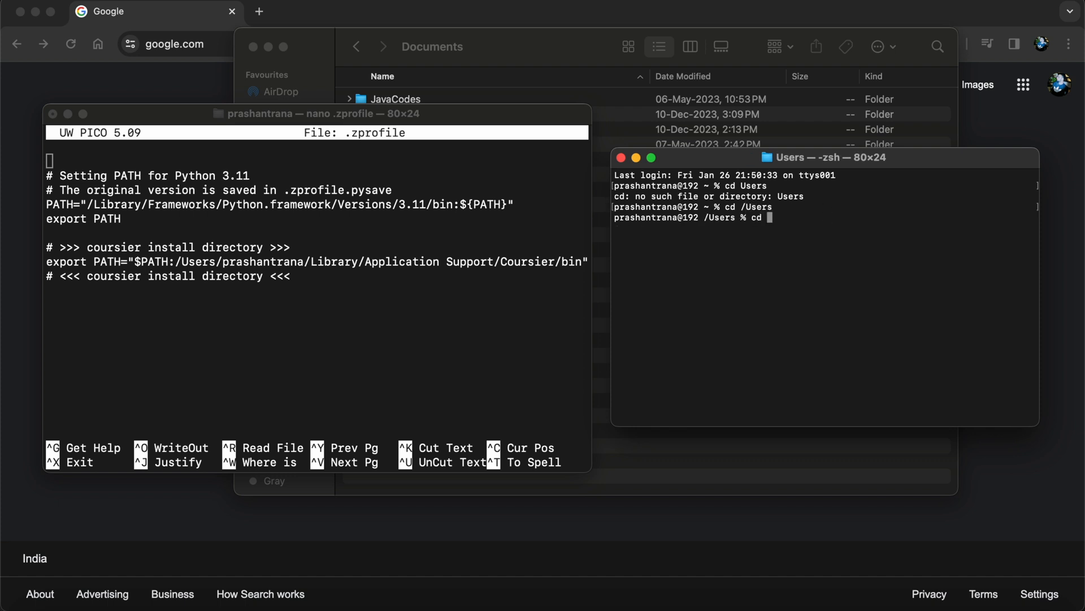
pyautogui.write('prashantrana/')
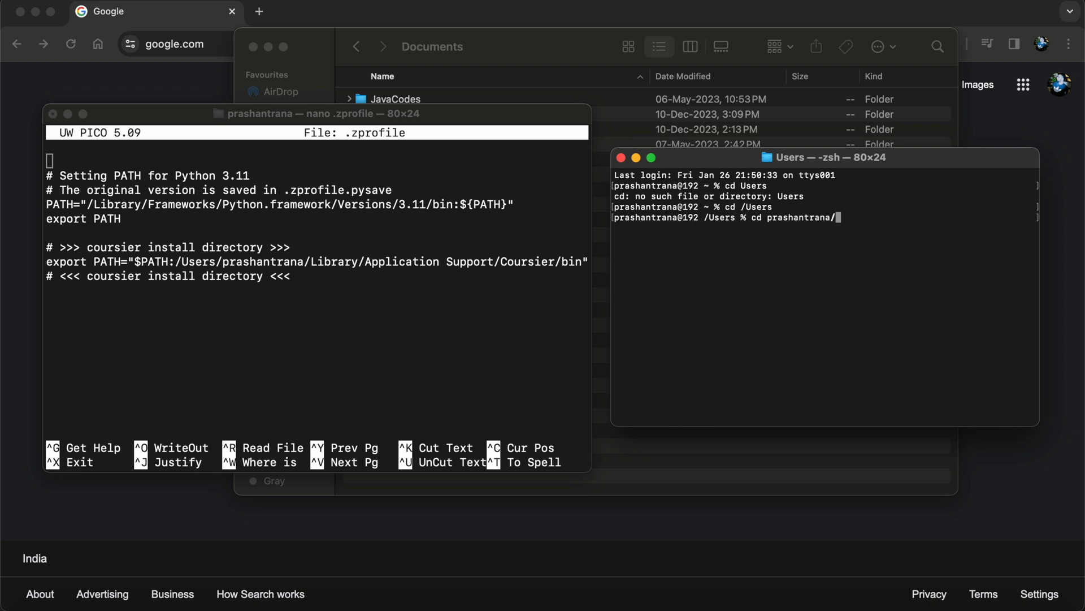
pyautogui.write('Library/')
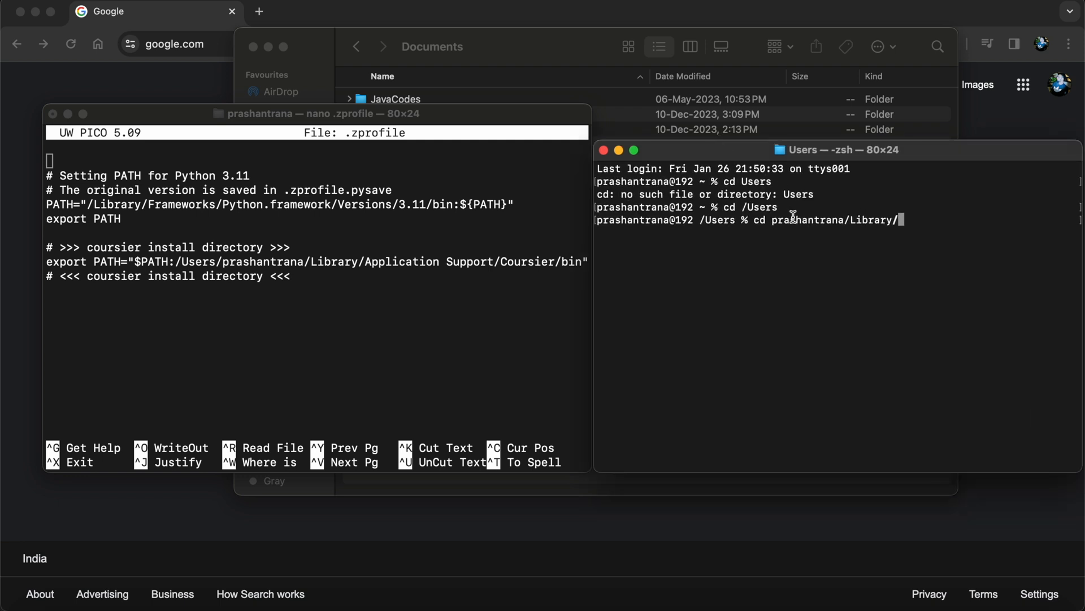
# - Retry with Tab completion to enter prashantrana/Library/Application Support
pyautogui.write('Appl')
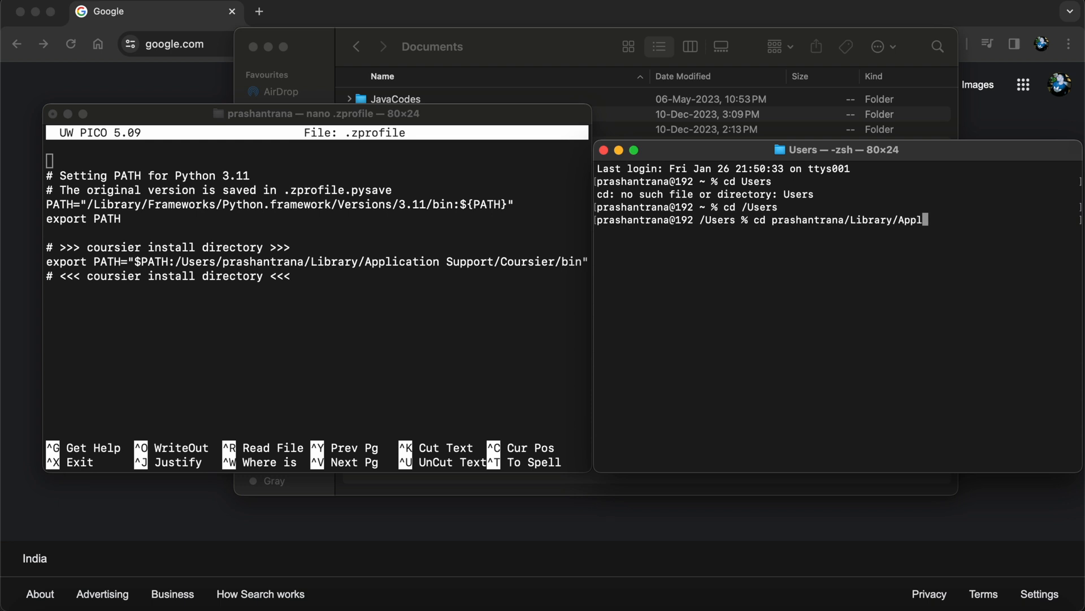
pyautogui.press('Tab')
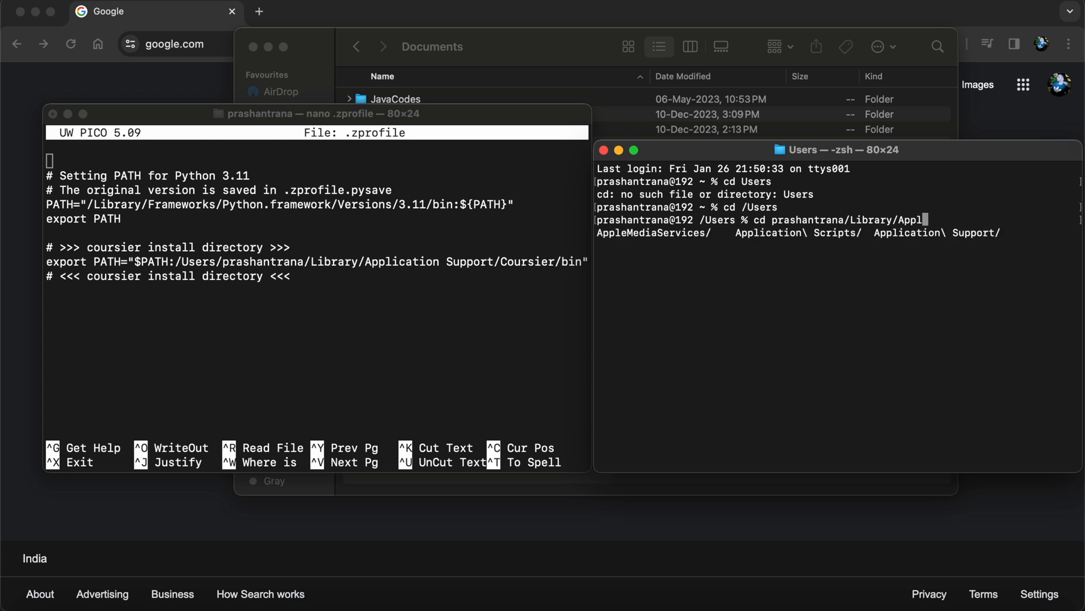
pyautogui.write('ication Sup')
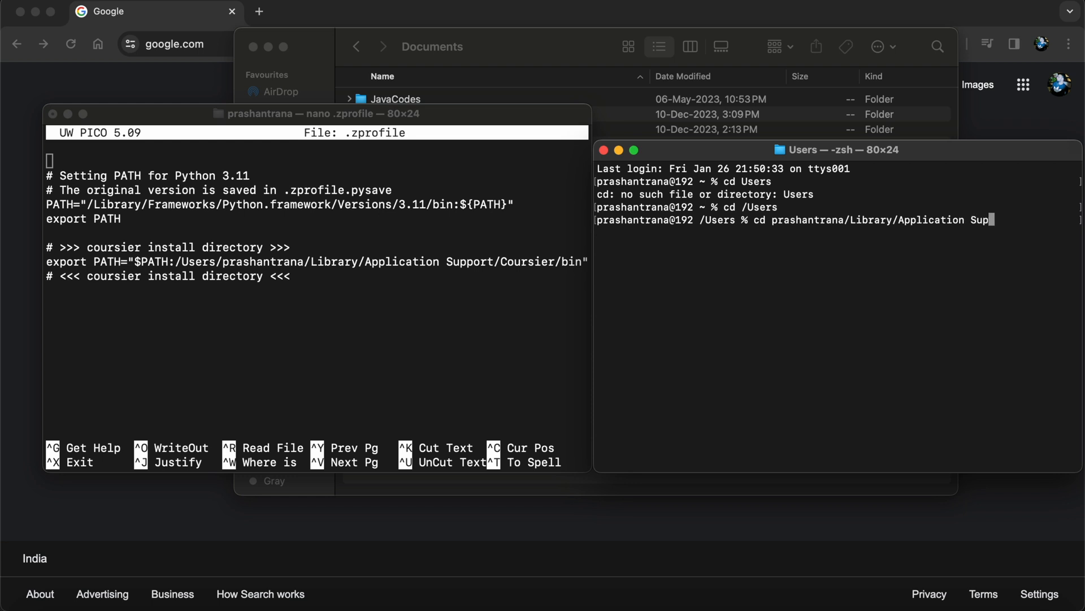
pyautogui.write('t')
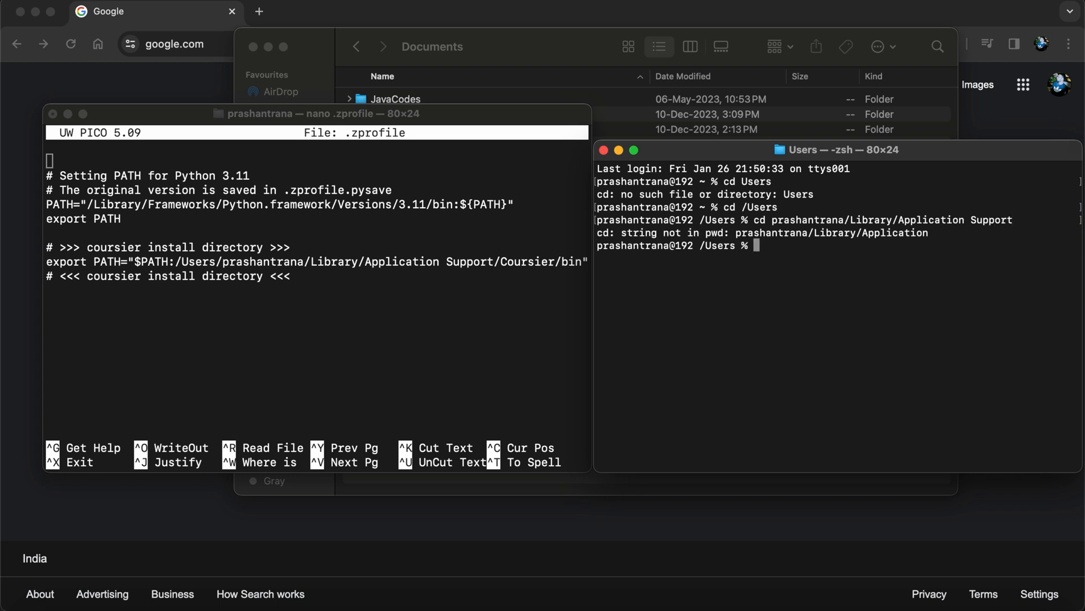
pyautogui.write('cd prashantrana/Library/Application Sup')
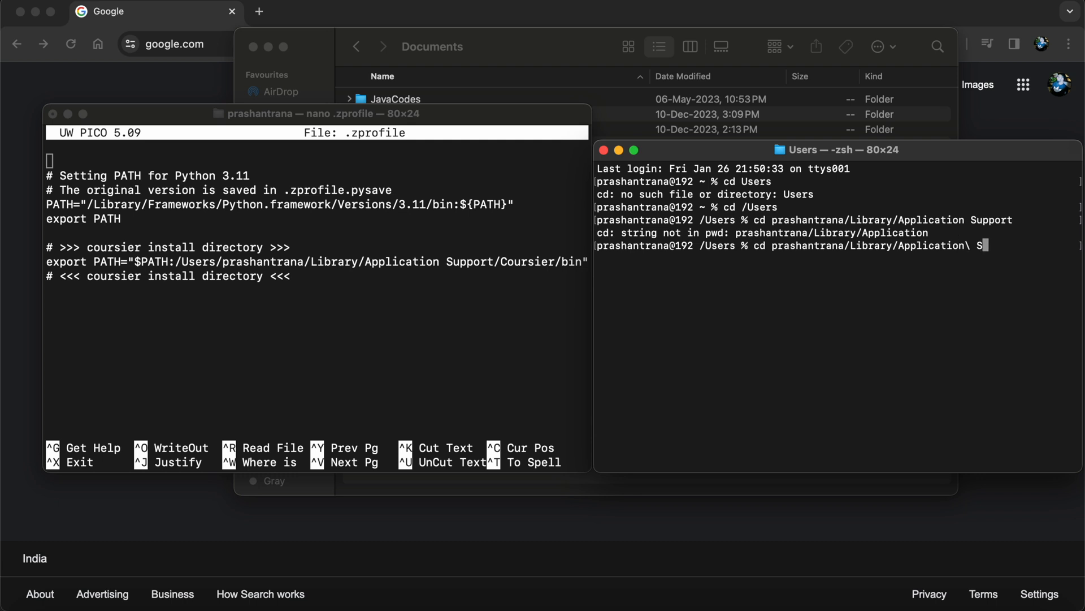
pyautogui.press('tab')
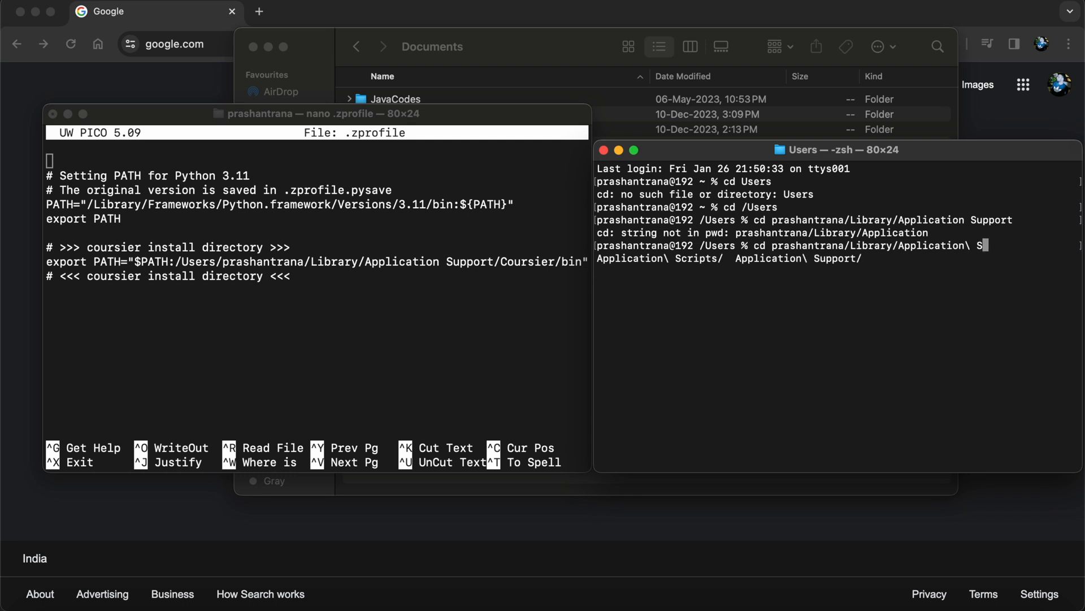
pyautogui.write('upport')
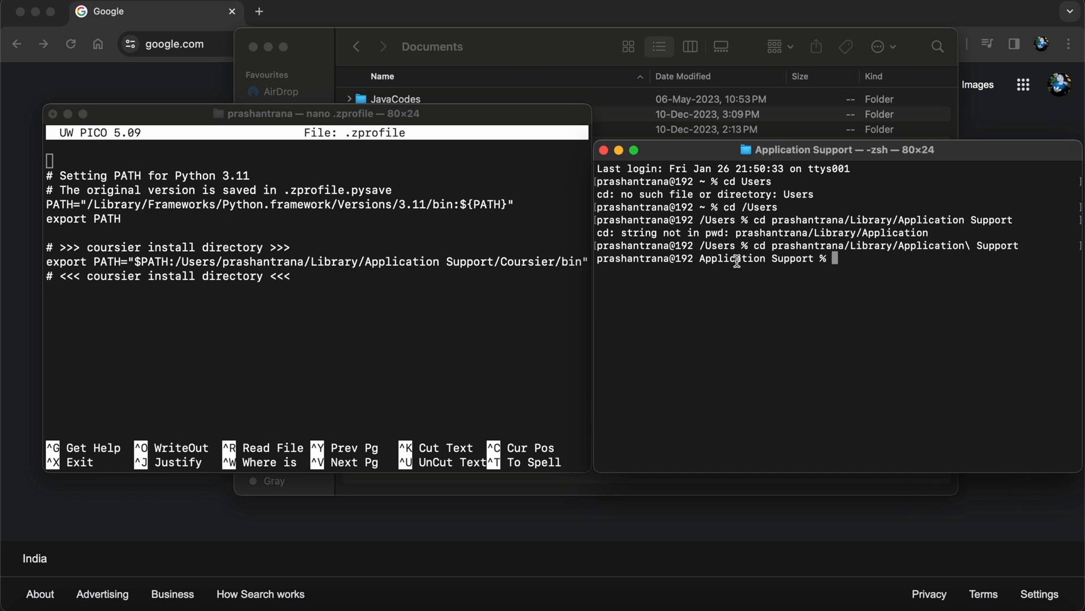
pyautogui.moveTo(844, 261)
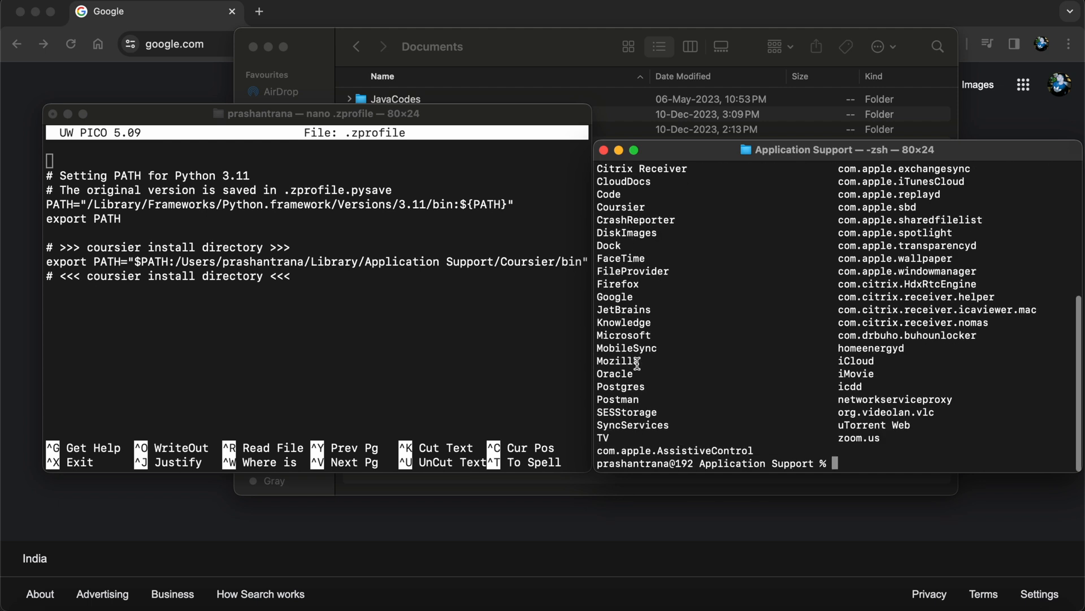
pyautogui.moveTo(854, 420)
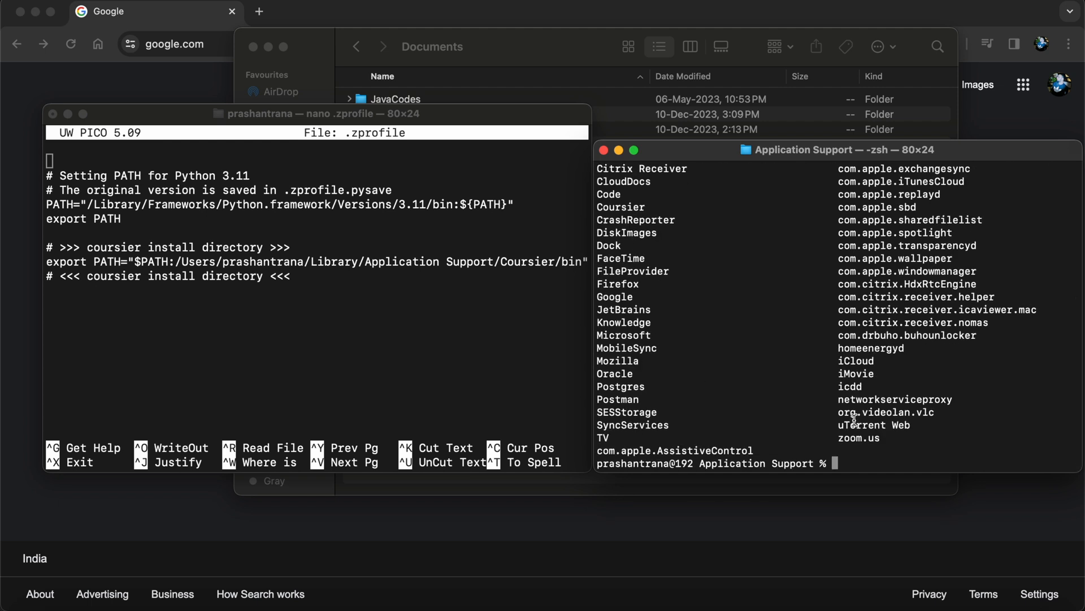
# - Remove the Coursier folder with rm -r Coursier/ and list contents to confirm it's gone
pyautogui.write('rm')
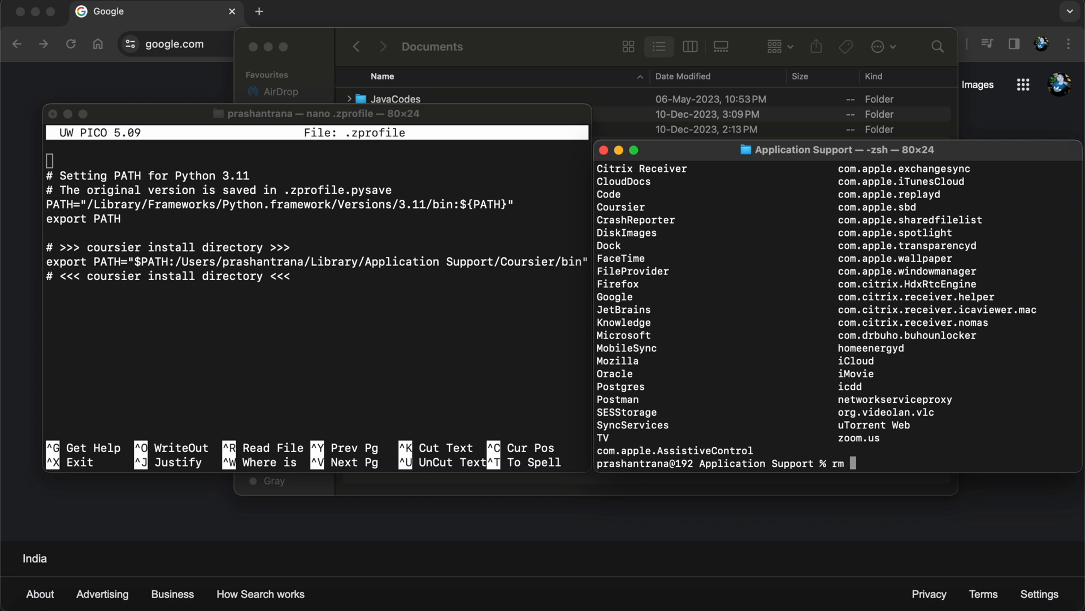
pyautogui.write('-r')
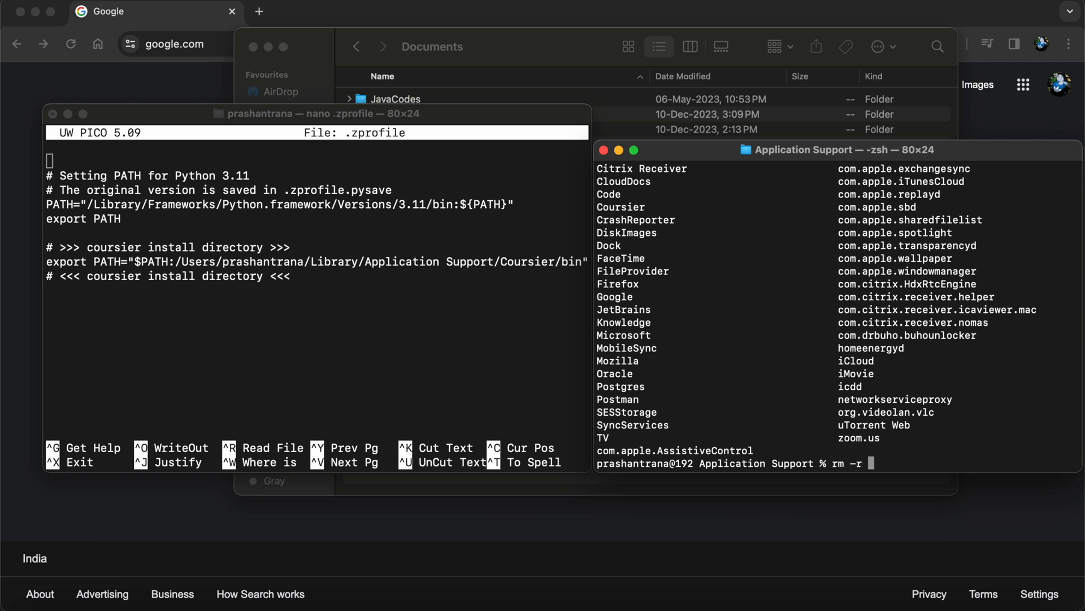
pyautogui.write('Coursier/')
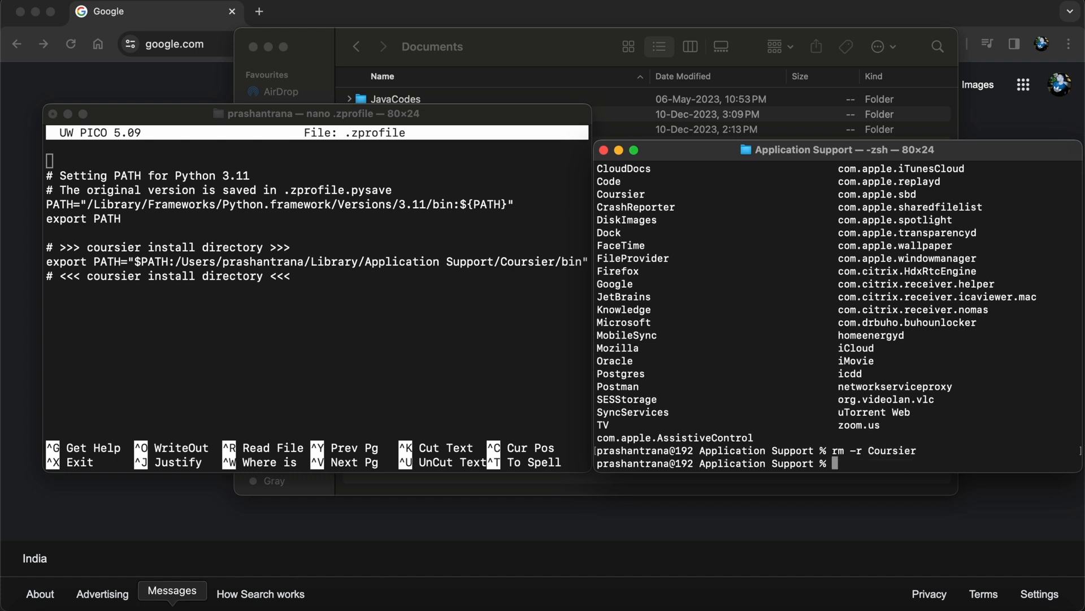
pyautogui.write('ls')
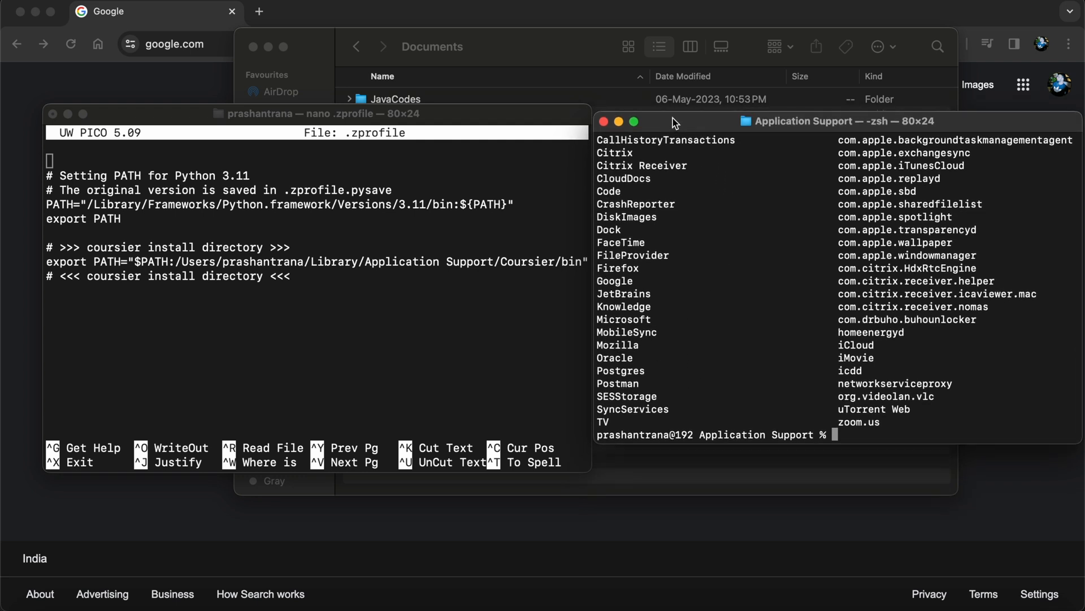
# - Delete the Coursier install-directory PATH lines in nano, then save and exit
pyautogui.click(268, 286)
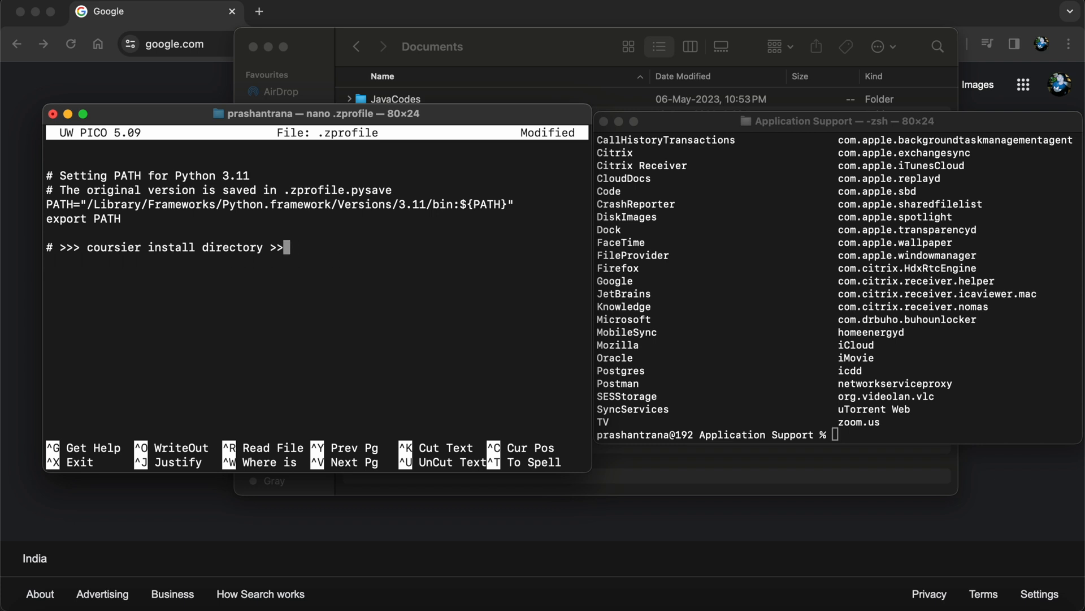
pyautogui.press('Backspace')
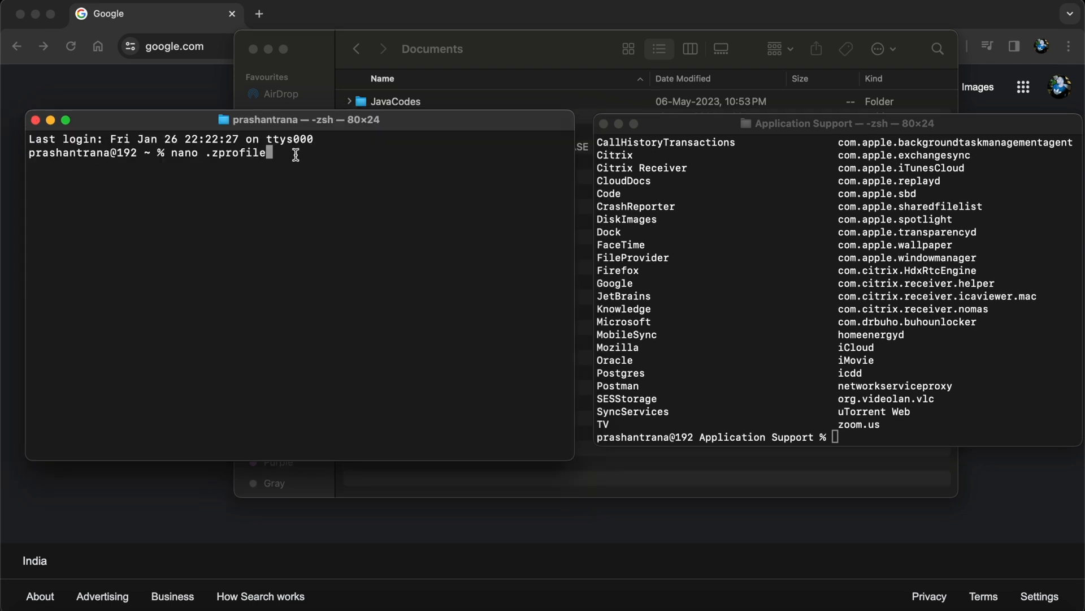
pyautogui.press('enter')
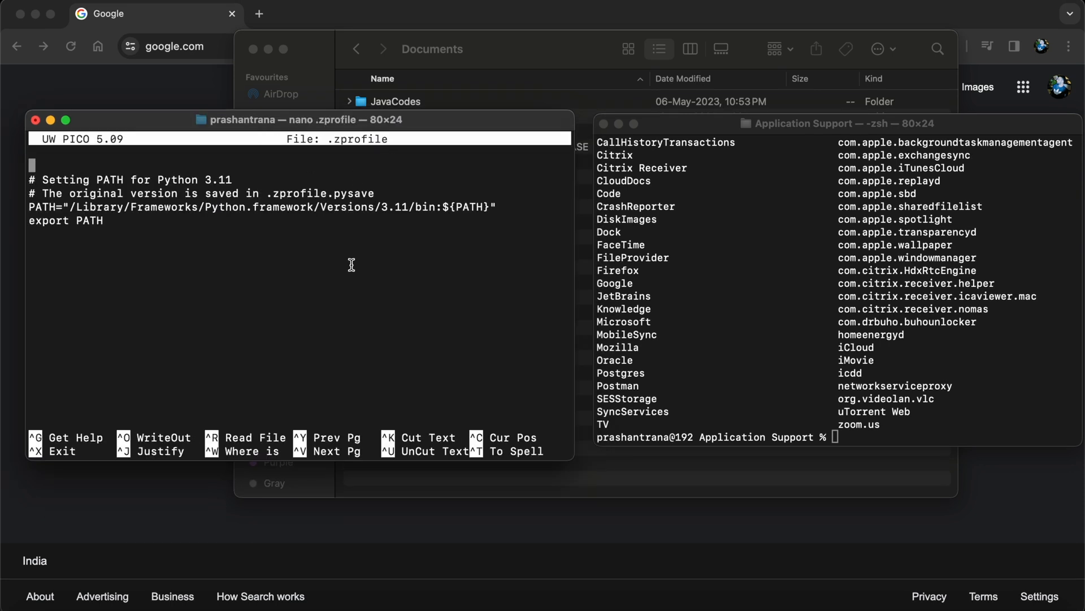
pyautogui.moveTo(241, 318)
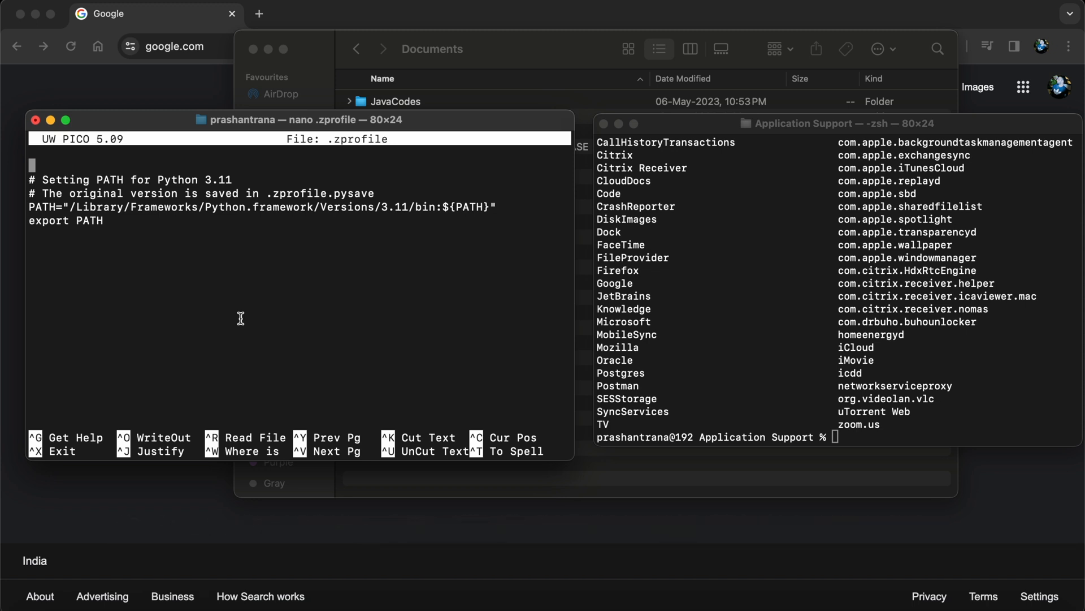
pyautogui.press('ctrl+x')
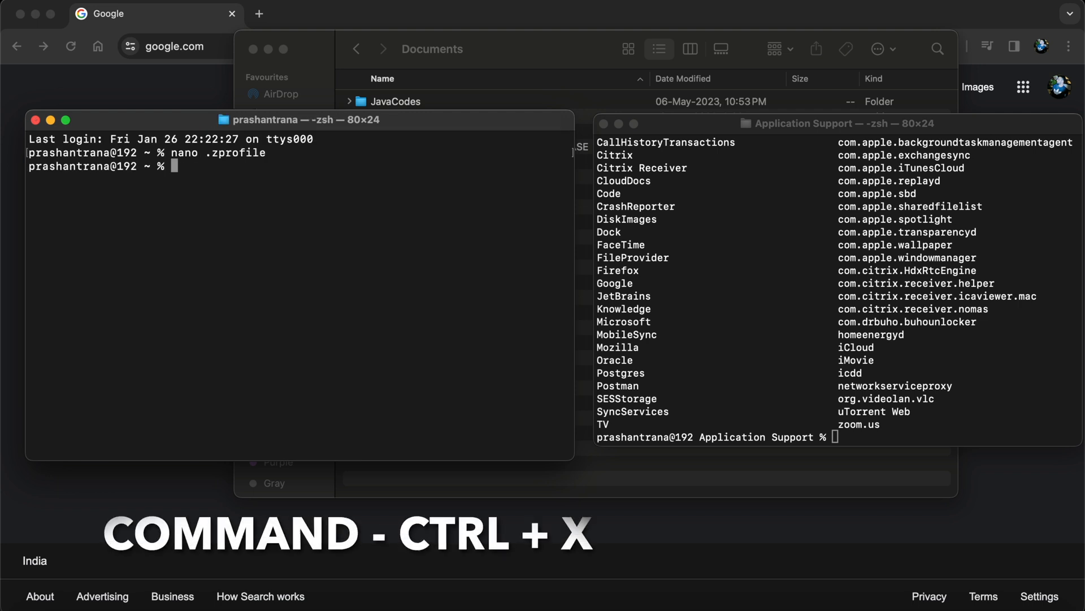
# - Source the updated .zprofile and enter scala --version to check Scala is gone
pyautogui.write('s')
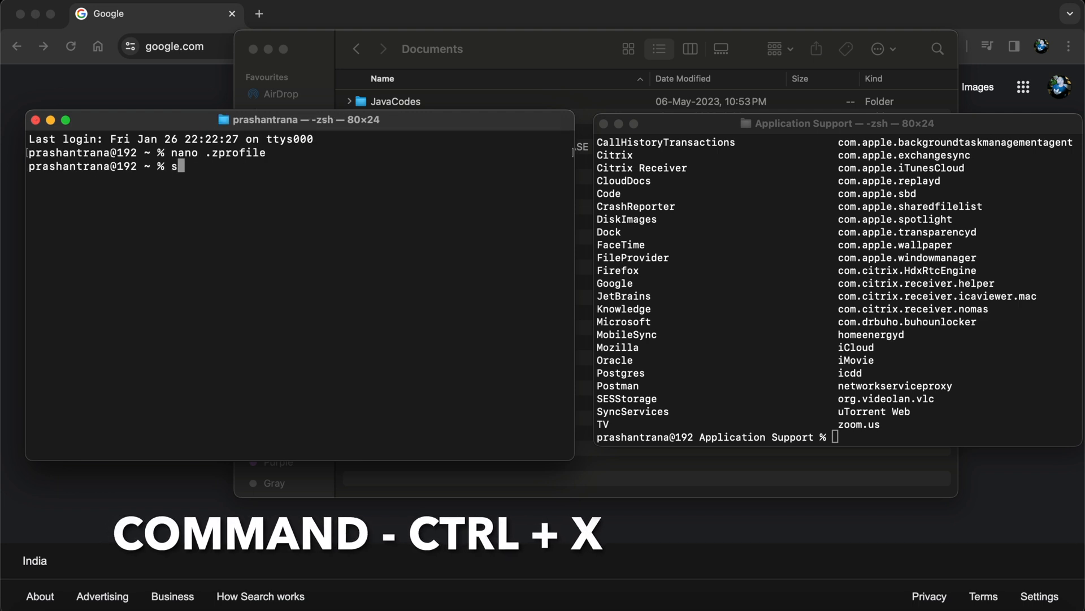
pyautogui.write('ource .')
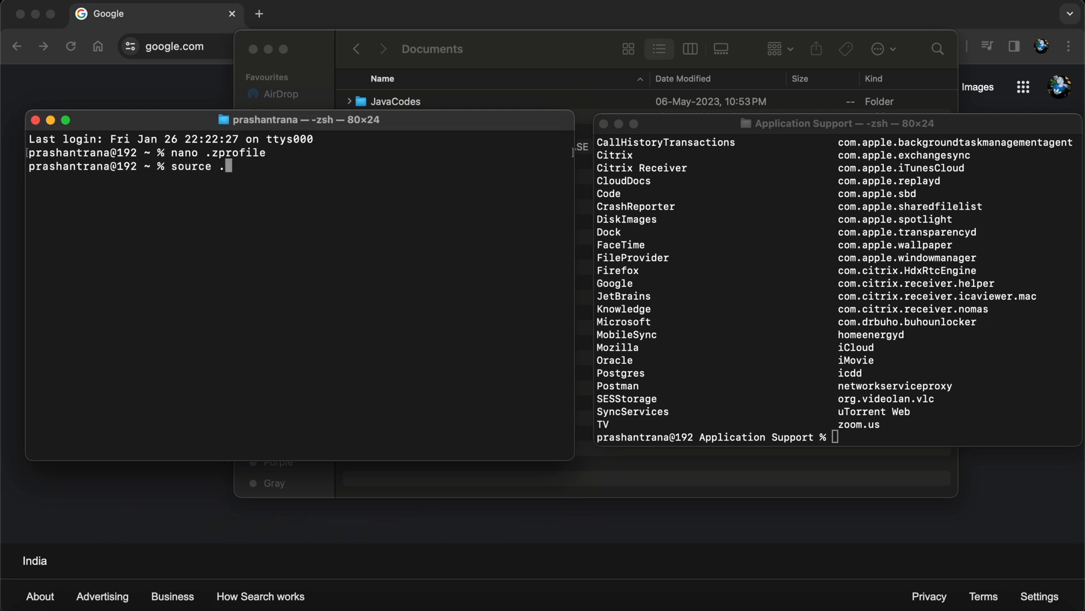
pyautogui.write('zprofile')
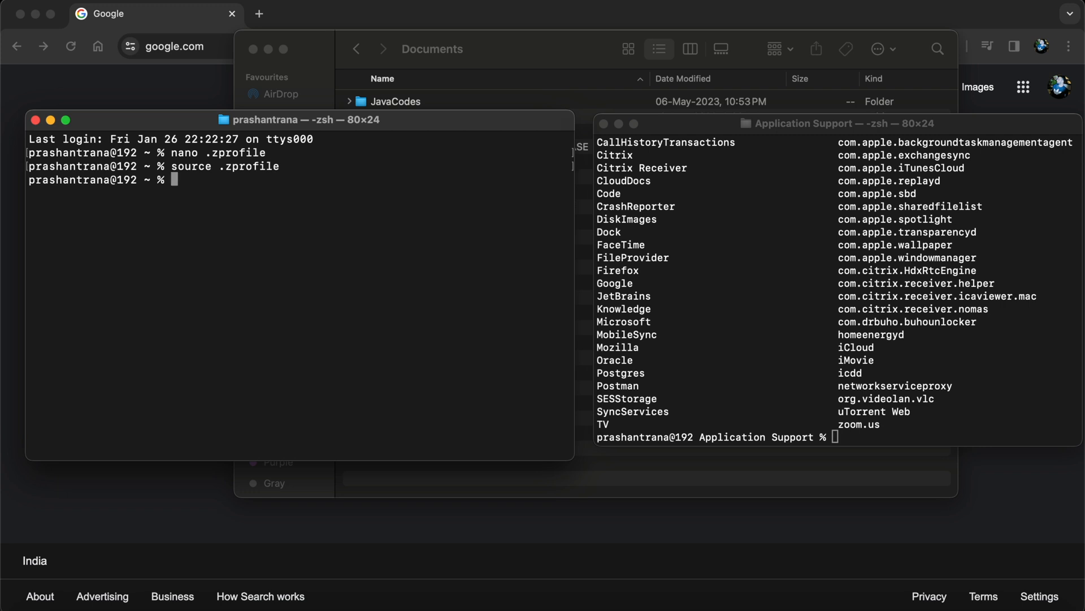
pyautogui.write('scala')
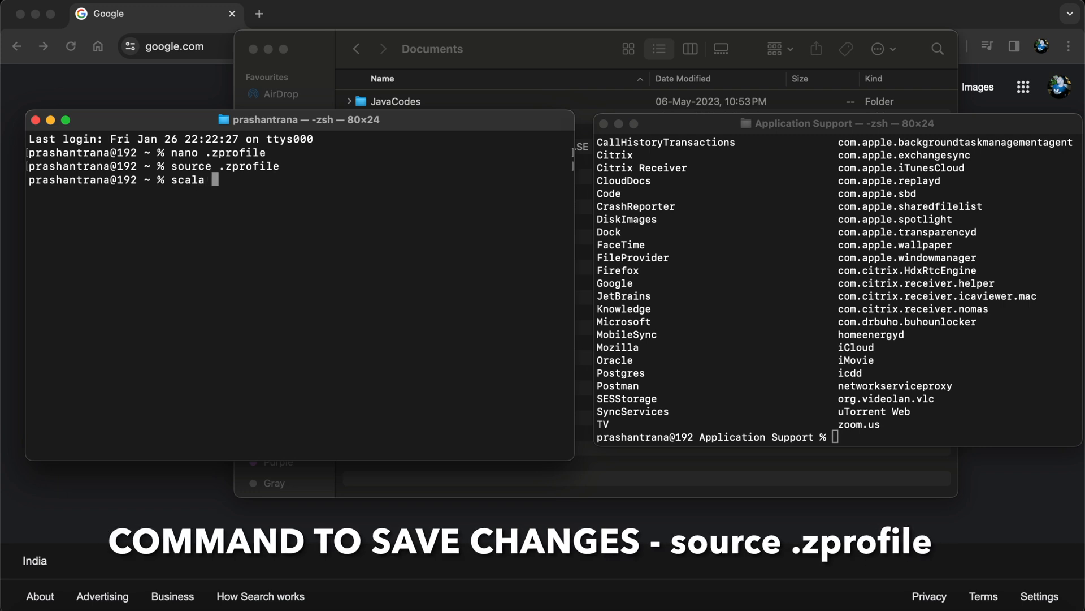
pyautogui.write('-- ver')
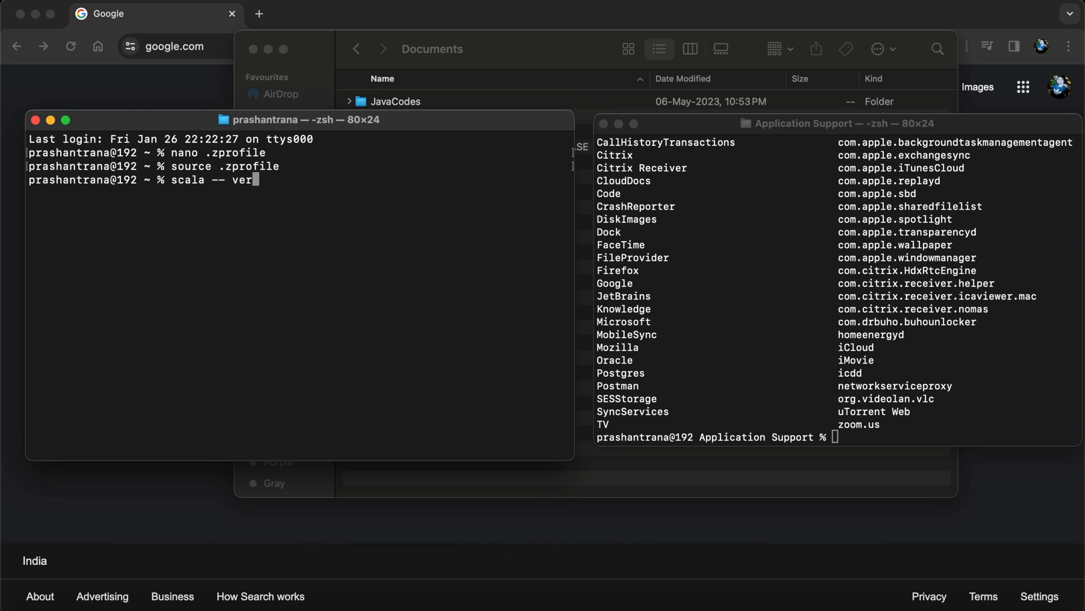